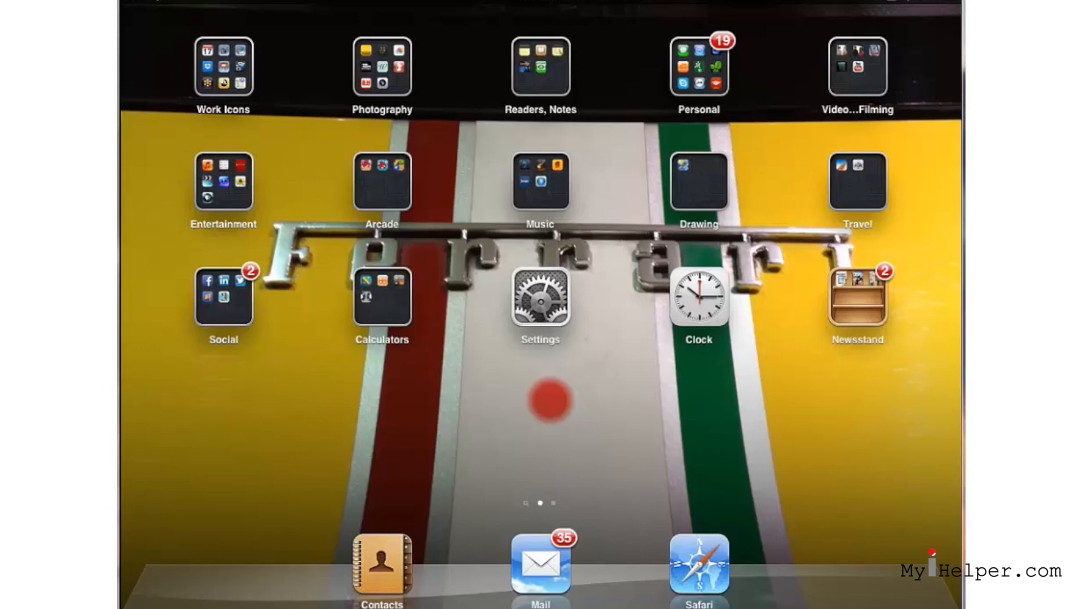
- Launch the Settings app from the iPad Home Screen
{"action": "left_click", "coordinate": [541, 304]}
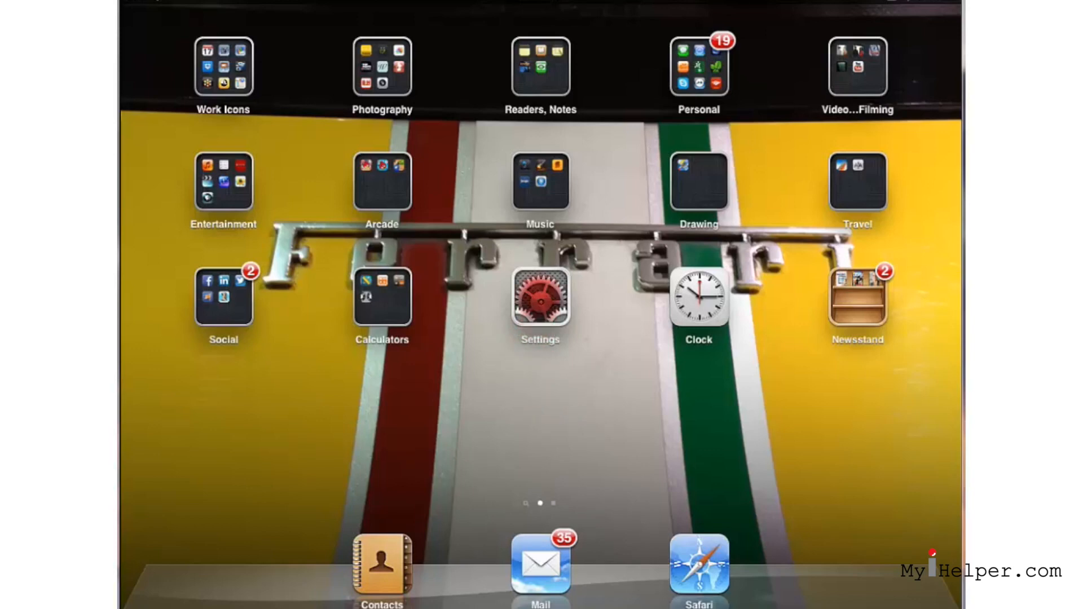
{"action": "left_click", "coordinate": [540, 299]}
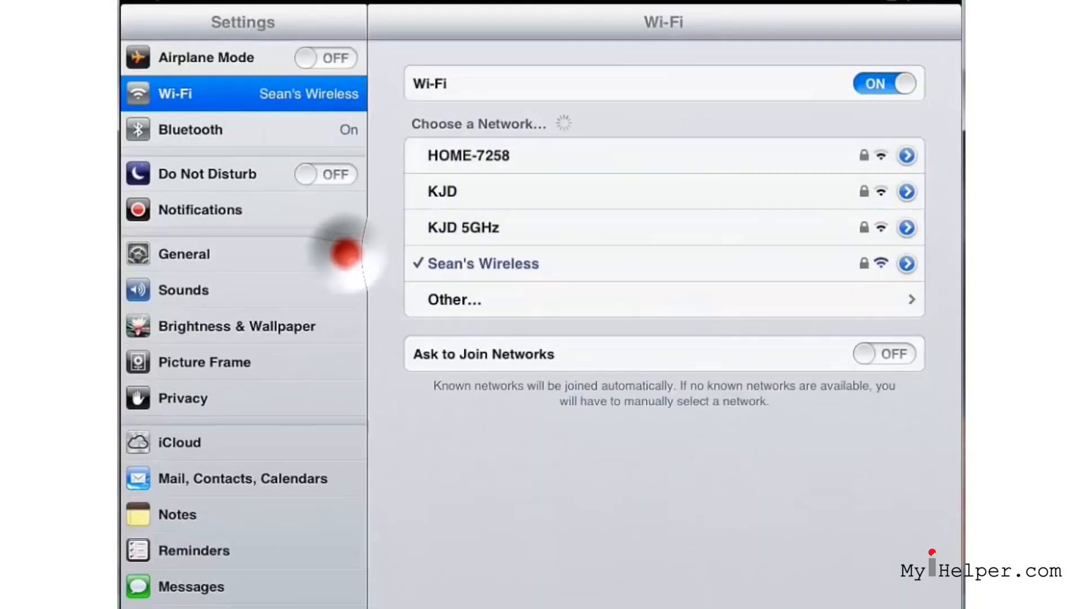
- Select General in the Settings sidebar and scroll down its pane
{"action": "left_click", "coordinate": [184, 253]}
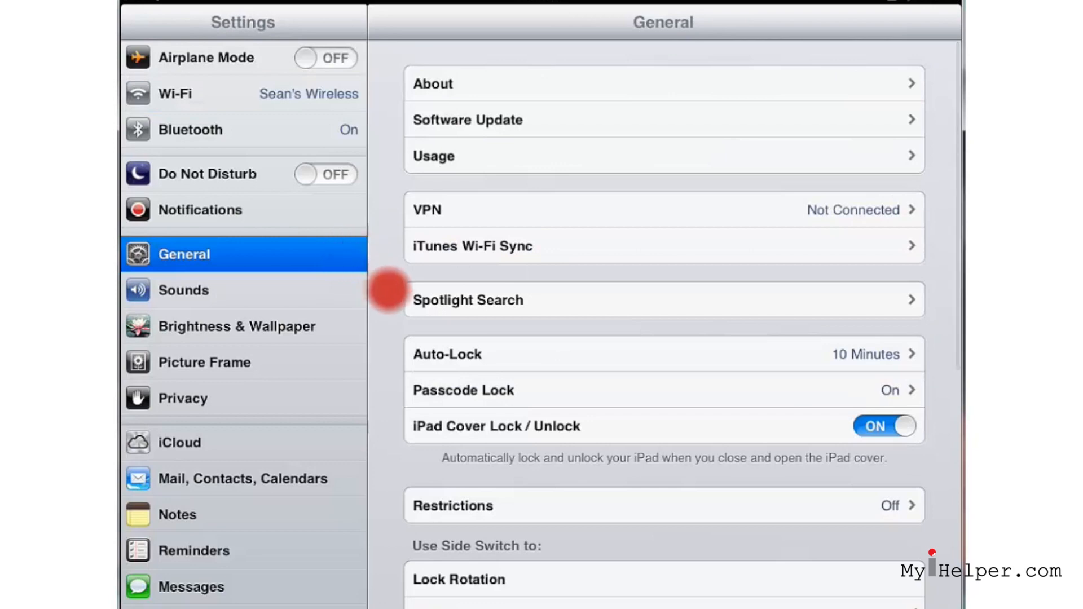
{"action": "scroll", "scroll_direction": "down", "scroll_amount": 3}
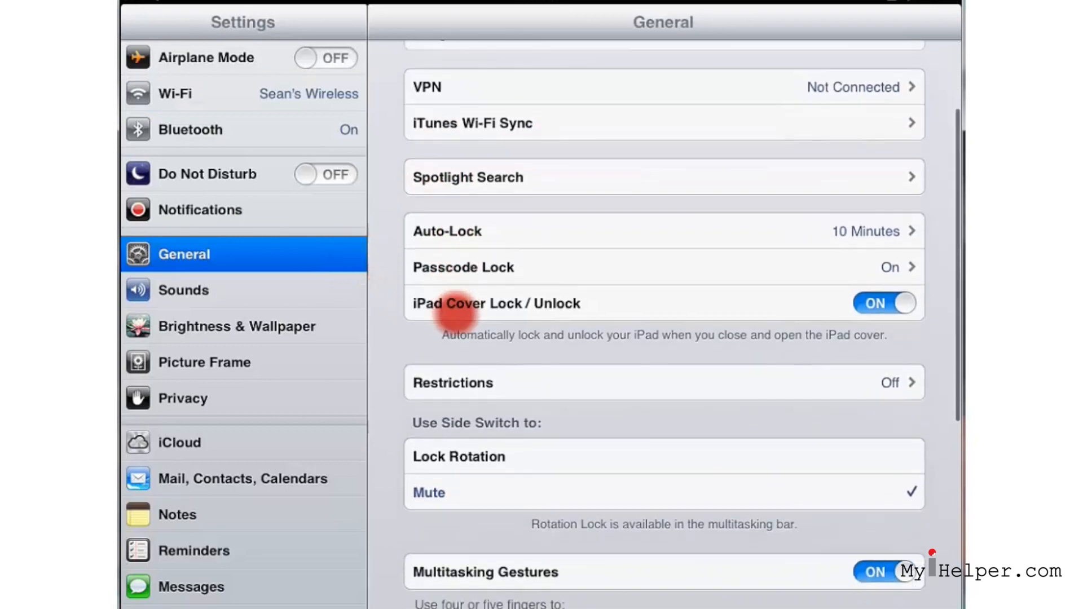
{"action": "scroll", "scroll_direction": "down", "scroll_amount": 3}
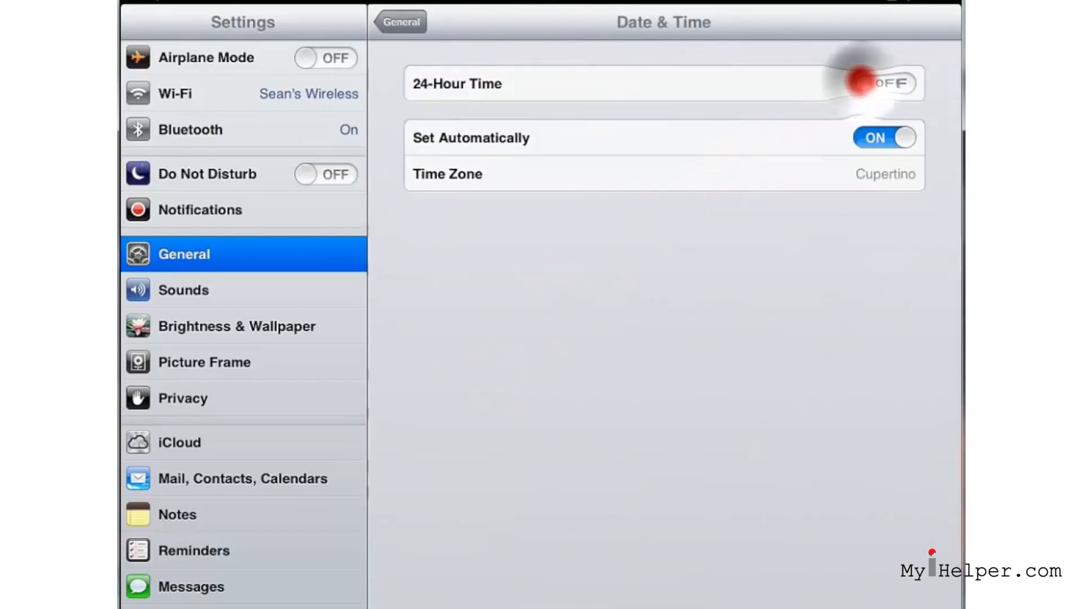
- Toggle 24-Hour Time on, then back off
{"action": "left_click", "coordinate": [884, 84]}
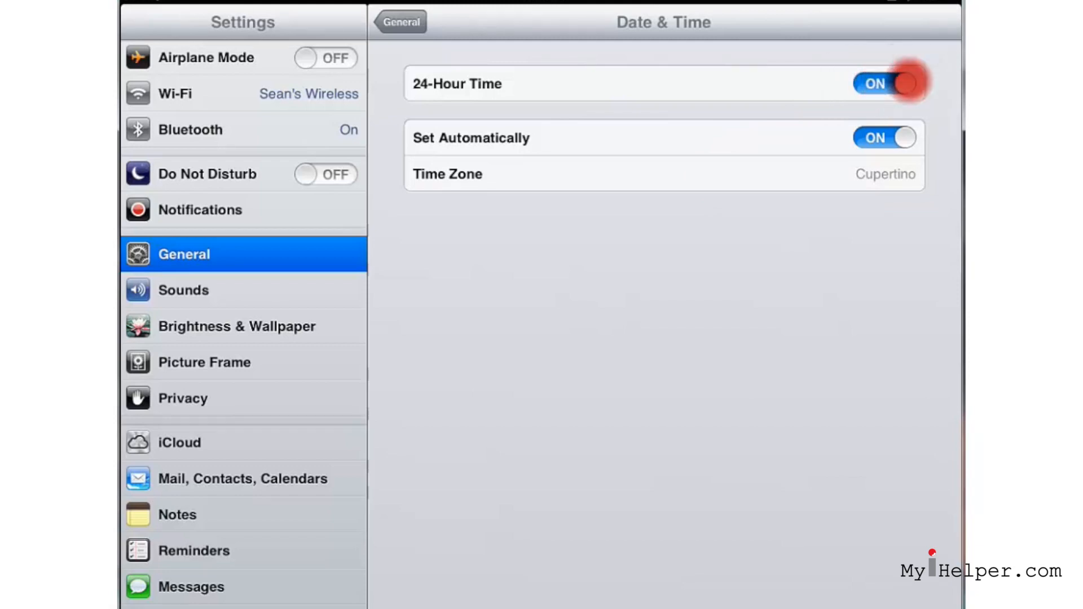
{"action": "left_click", "coordinate": [887, 83]}
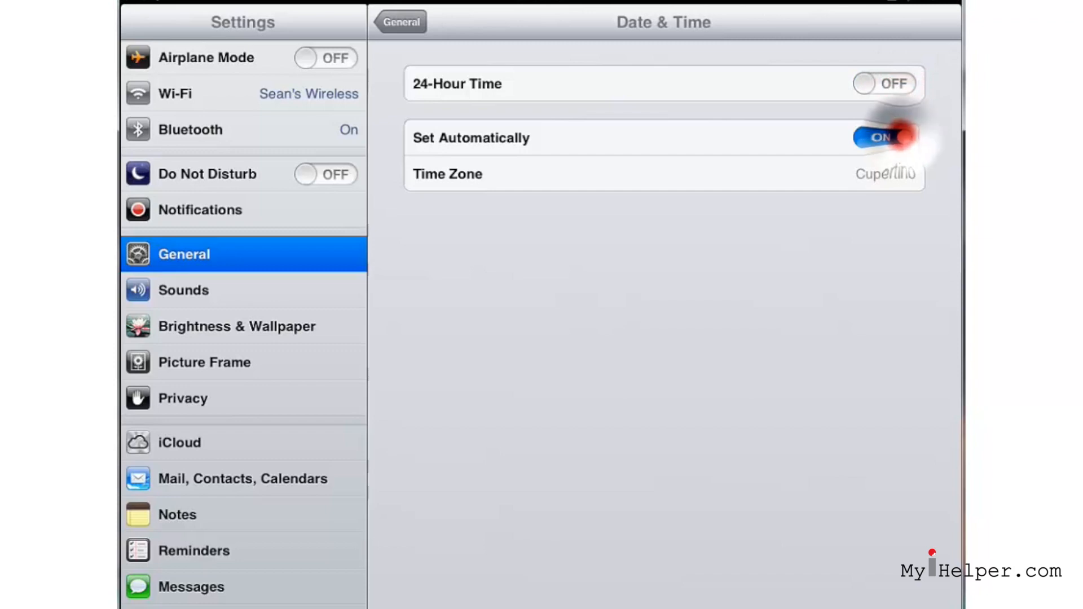
- Turn off Set Automatically so the date, time and Chicago time zone are set manually
{"action": "left_click", "coordinate": [883, 138]}
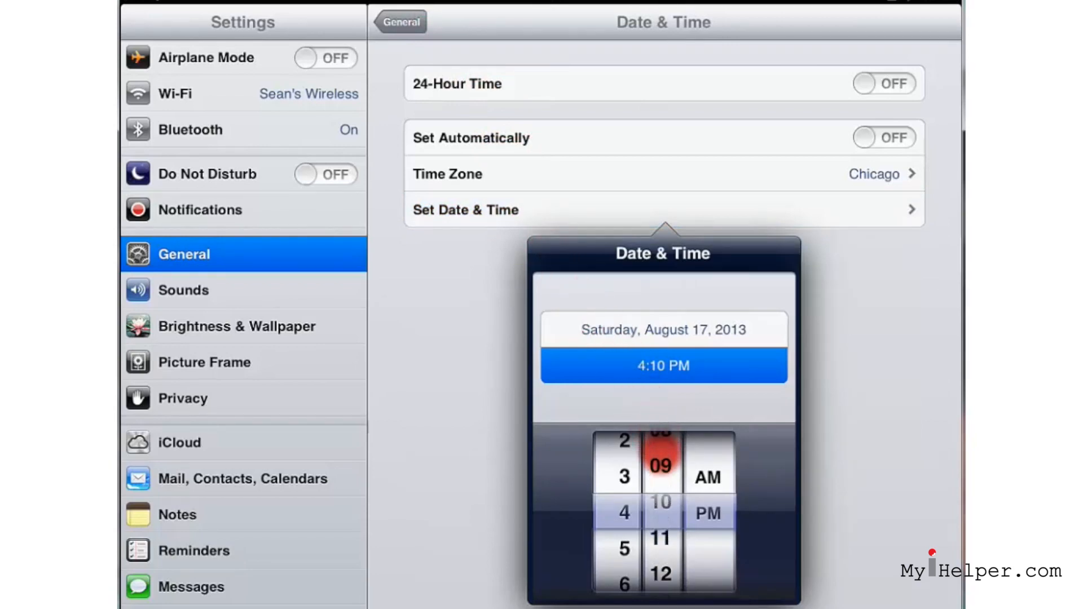
- Spin the time wheels to 4:10 PM, close the picker and go back to General
{"action": "scroll", "scroll_direction": "down", "scroll_amount": 3}
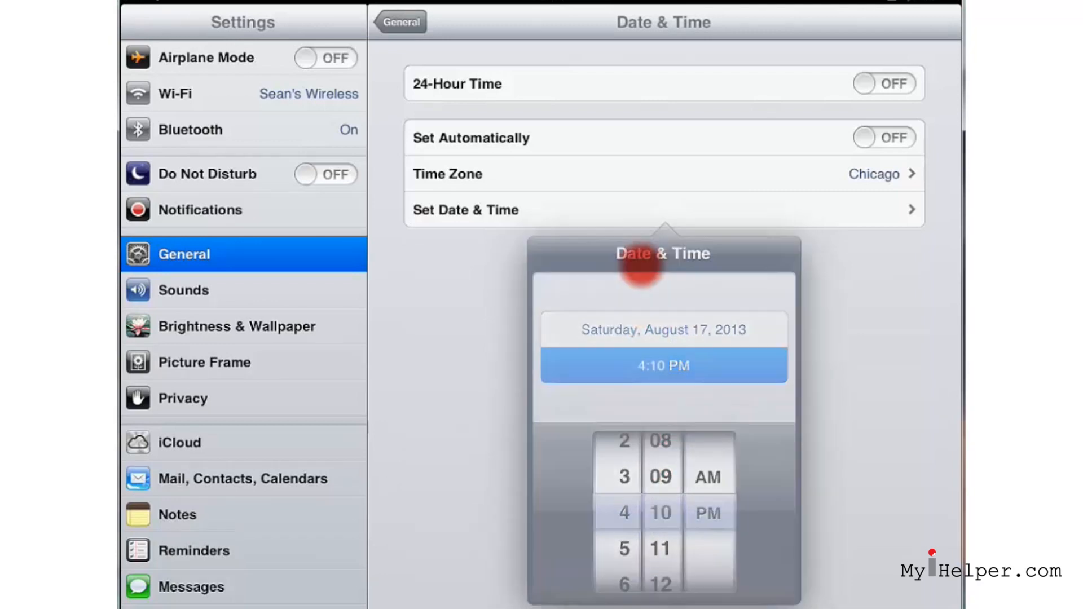
{"action": "left_click", "coordinate": [399, 21]}
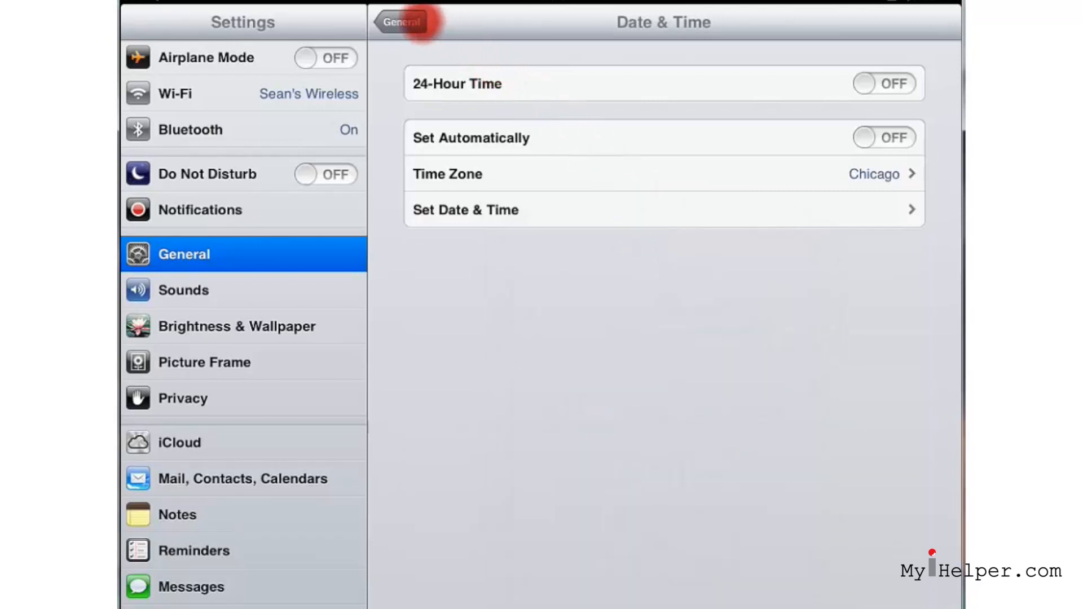
{"action": "left_click", "coordinate": [400, 22]}
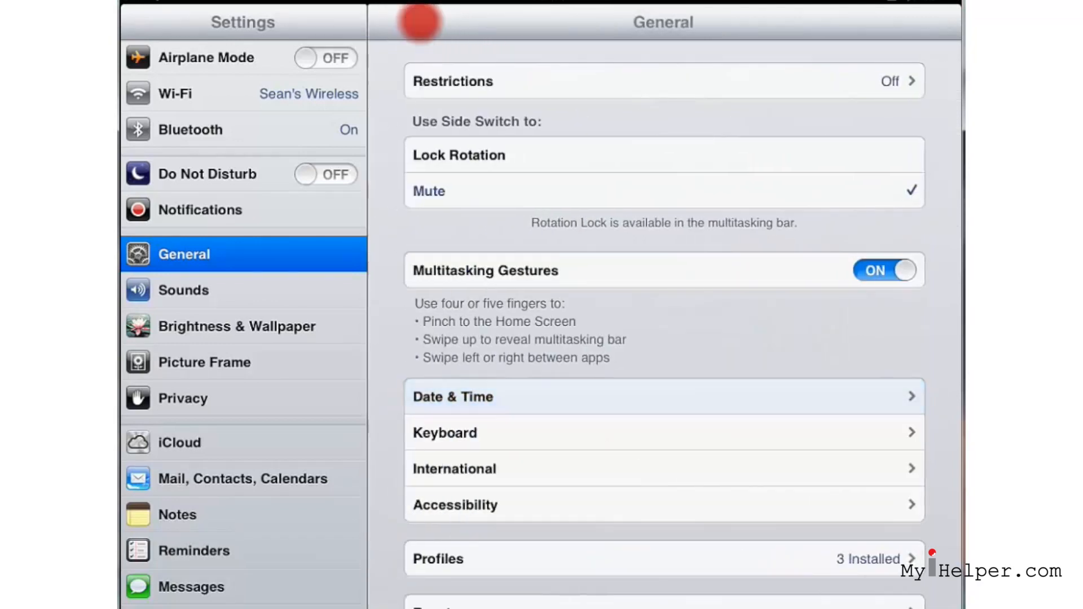